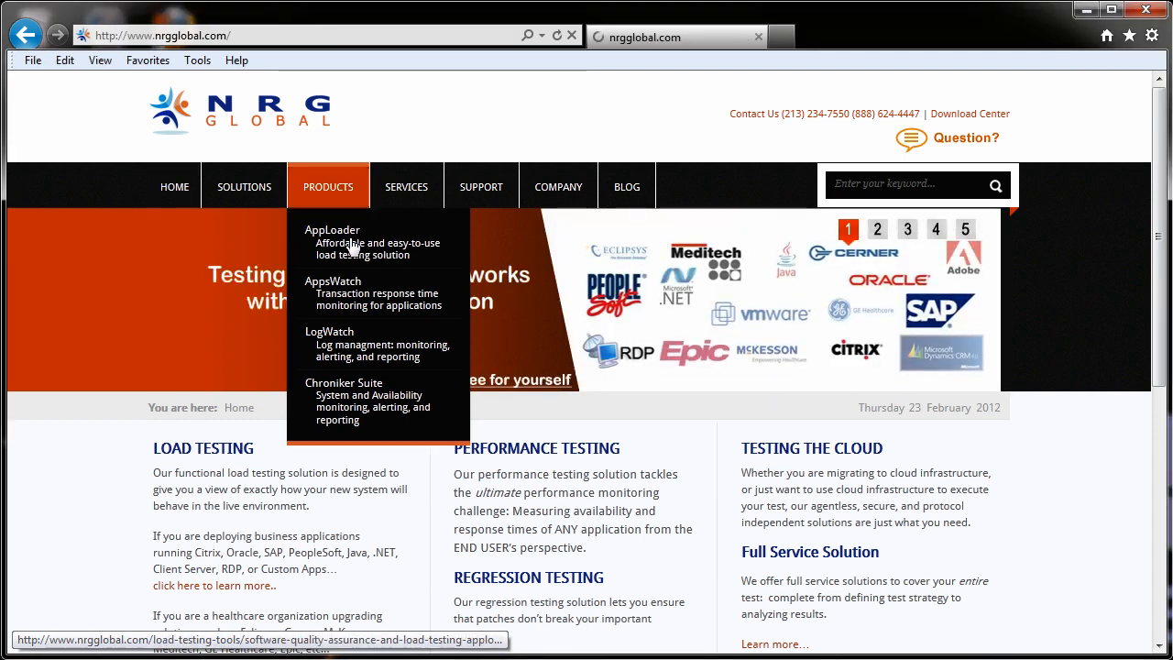
Download and save the AppLoader Version 7.1.3.1 package from the NRG Global downloads page, then open it
{"action": "left_click", "coordinate": [331, 242]}
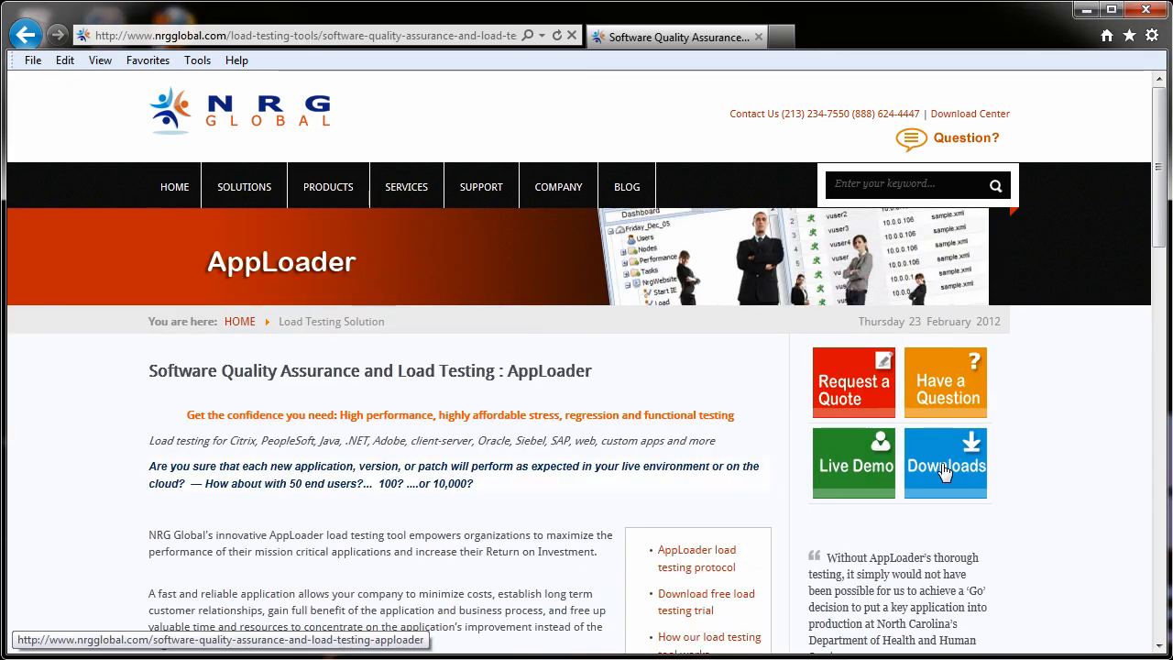
{"action": "left_click", "coordinate": [945, 461]}
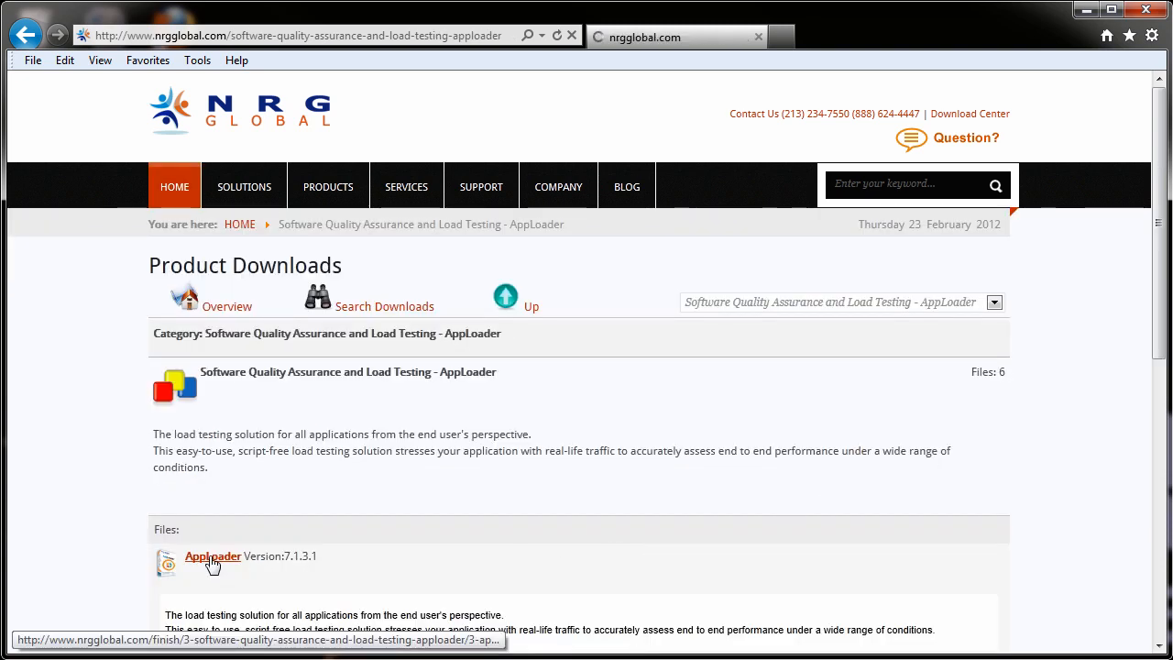
{"action": "left_click", "coordinate": [212, 557]}
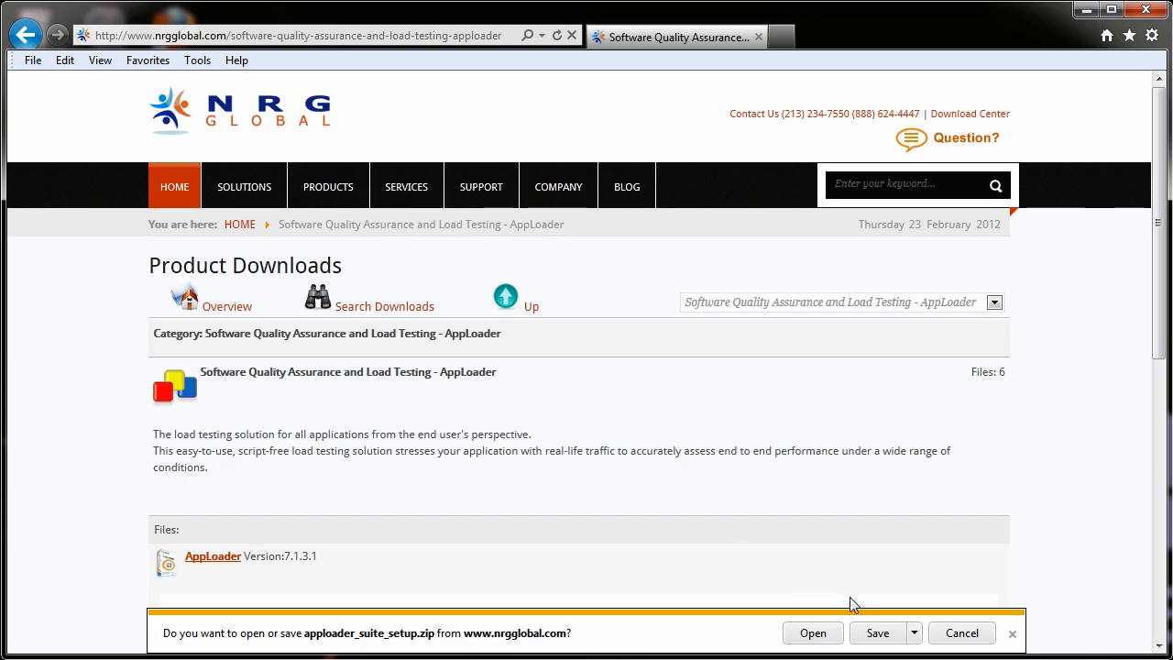
{"action": "left_click", "coordinate": [876, 632]}
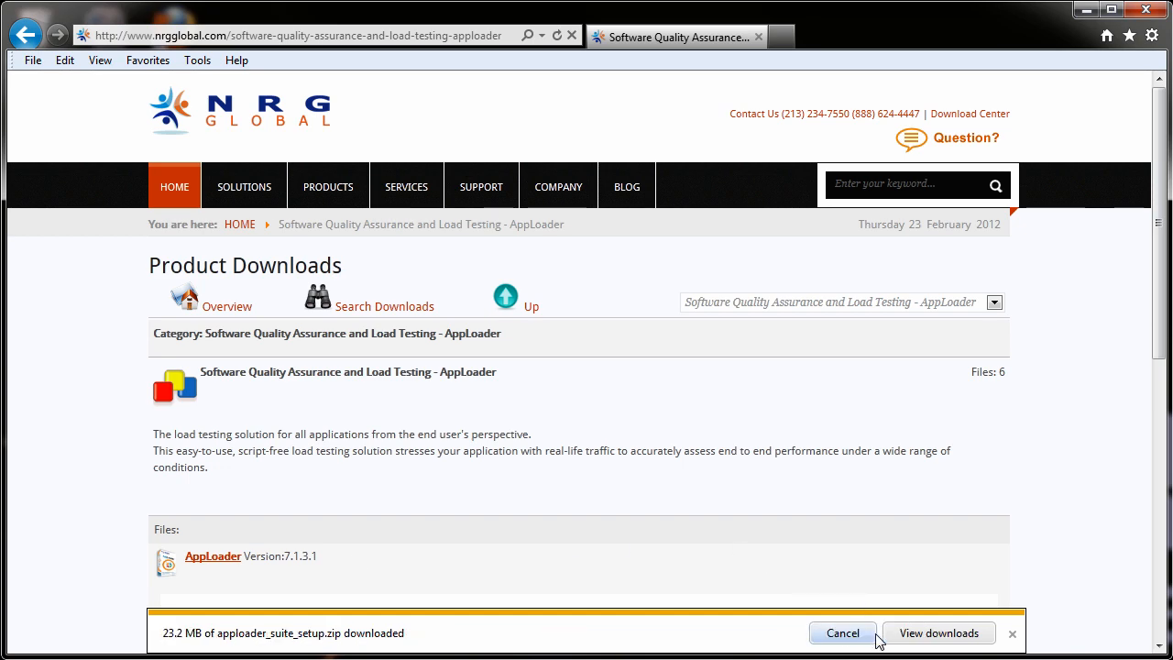
{"action": "left_click", "coordinate": [938, 632]}
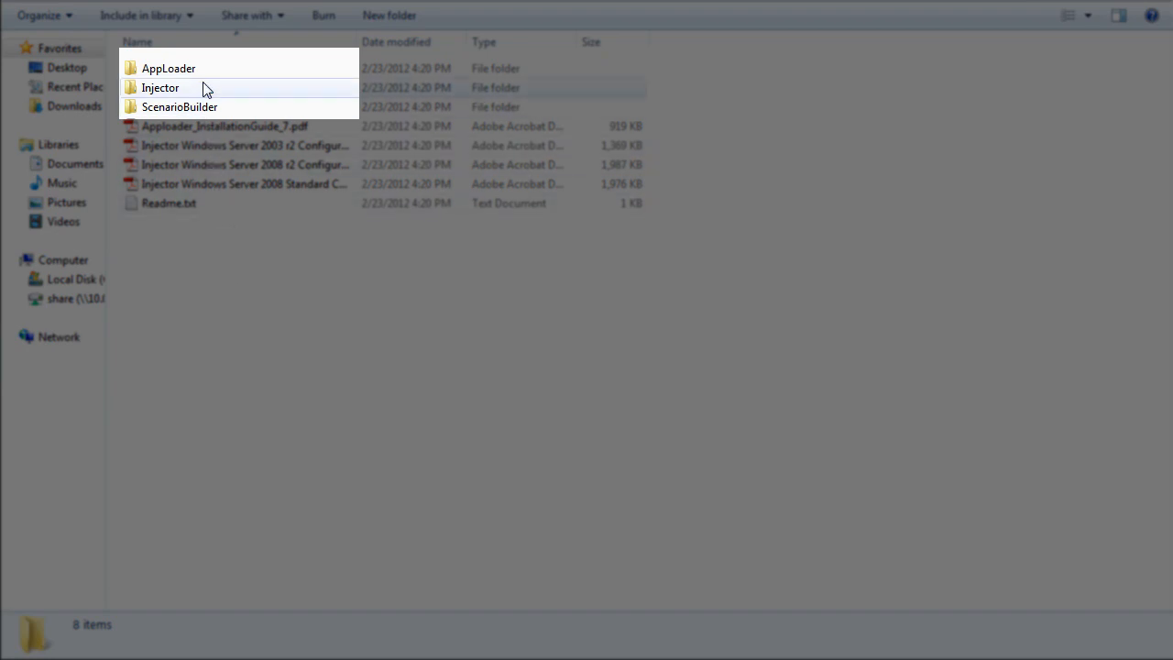
Launch Setup.exe from the extracted AppLoader download folder
{"action": "double_click", "coordinate": [161, 88]}
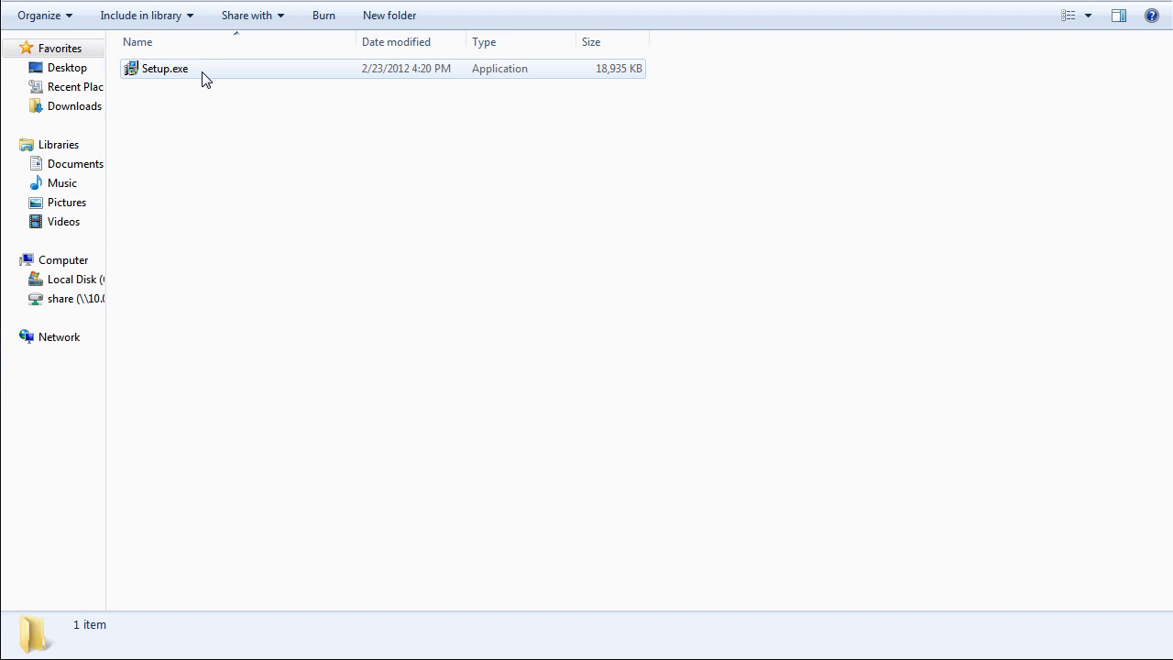
{"action": "left_click", "coordinate": [165, 68]}
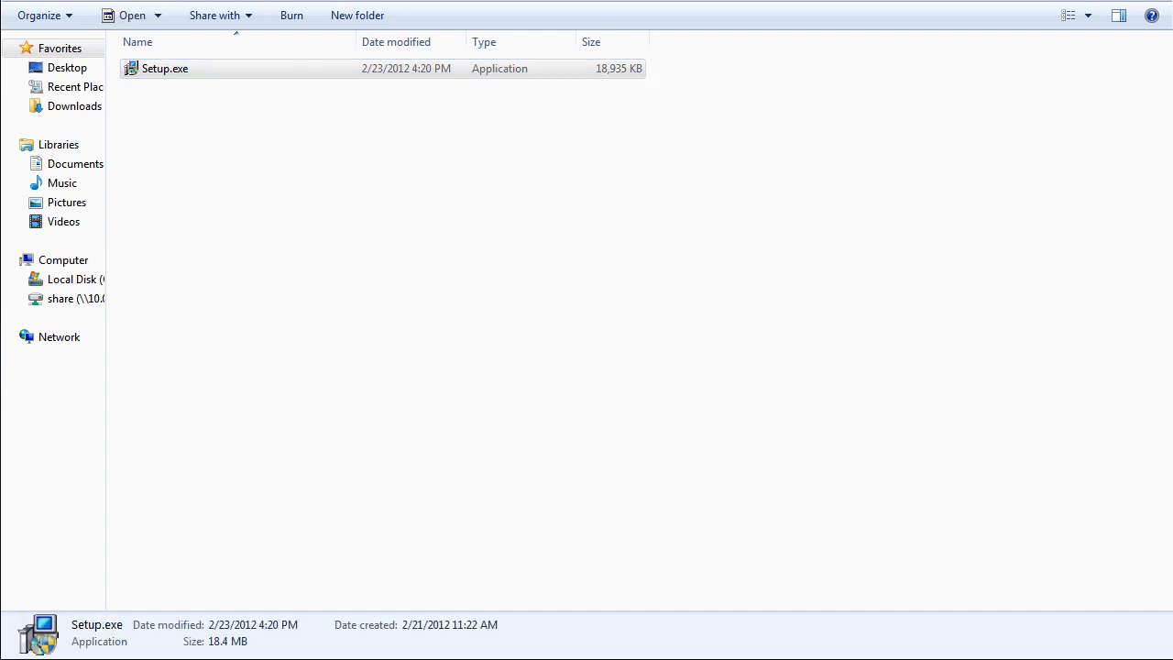
{"action": "double_click", "coordinate": [165, 67]}
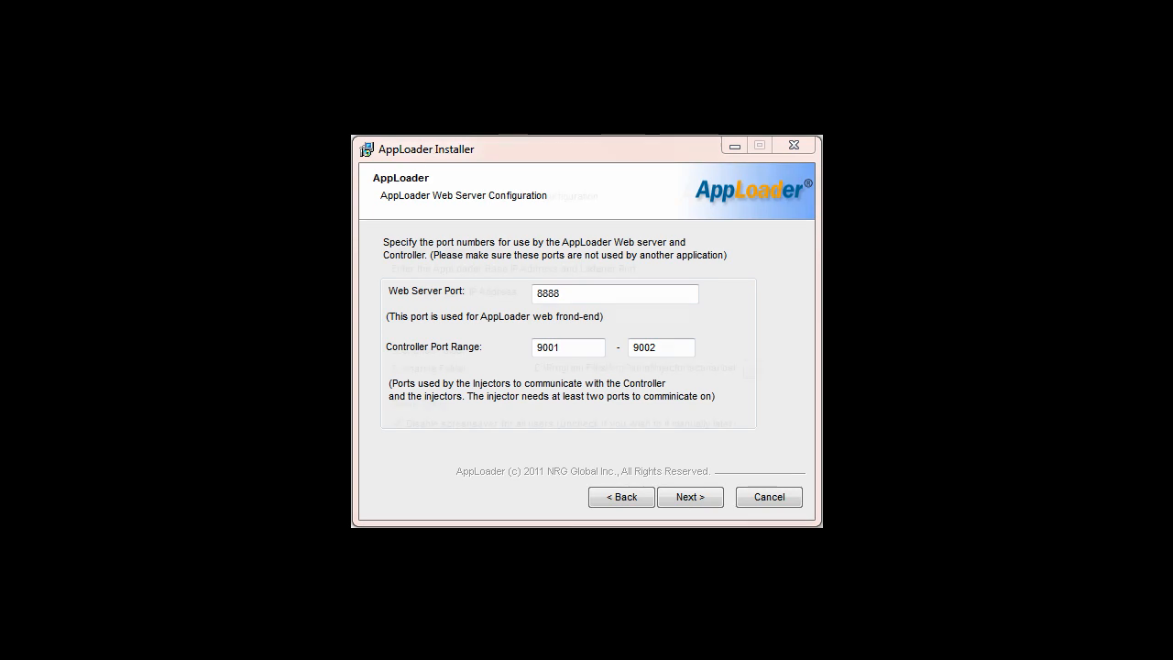
Accept web server port 8888, controller ports 9001-9002 and the injector's controller host defaults
{"action": "left_click", "coordinate": [689, 497]}
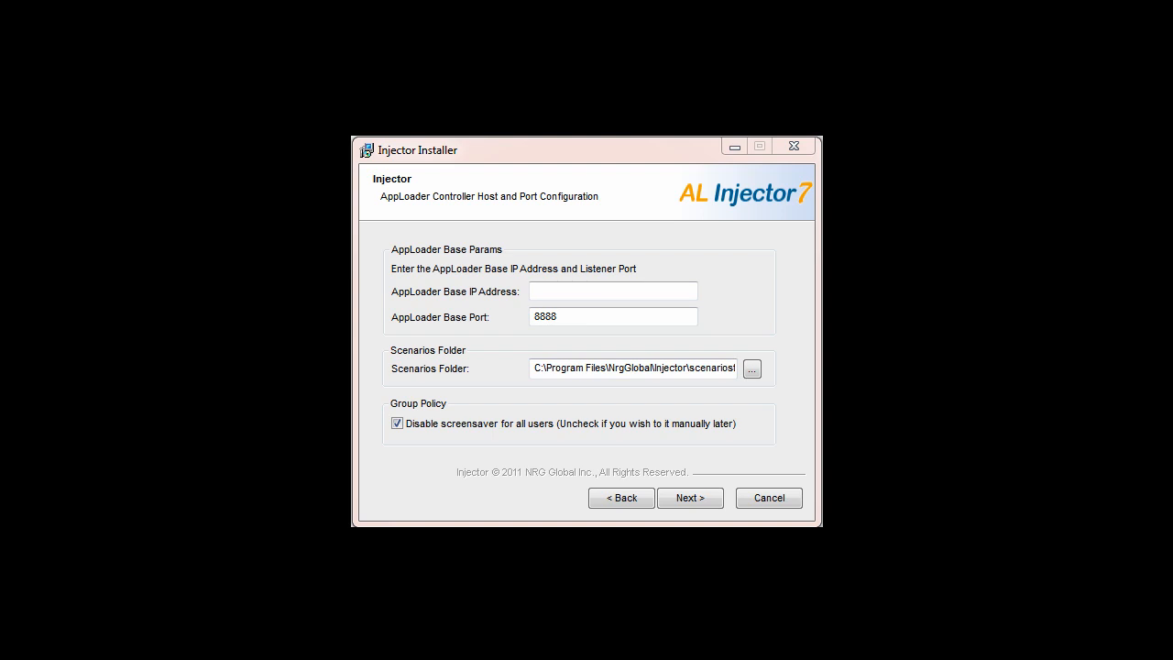
{"action": "left_click", "coordinate": [612, 315]}
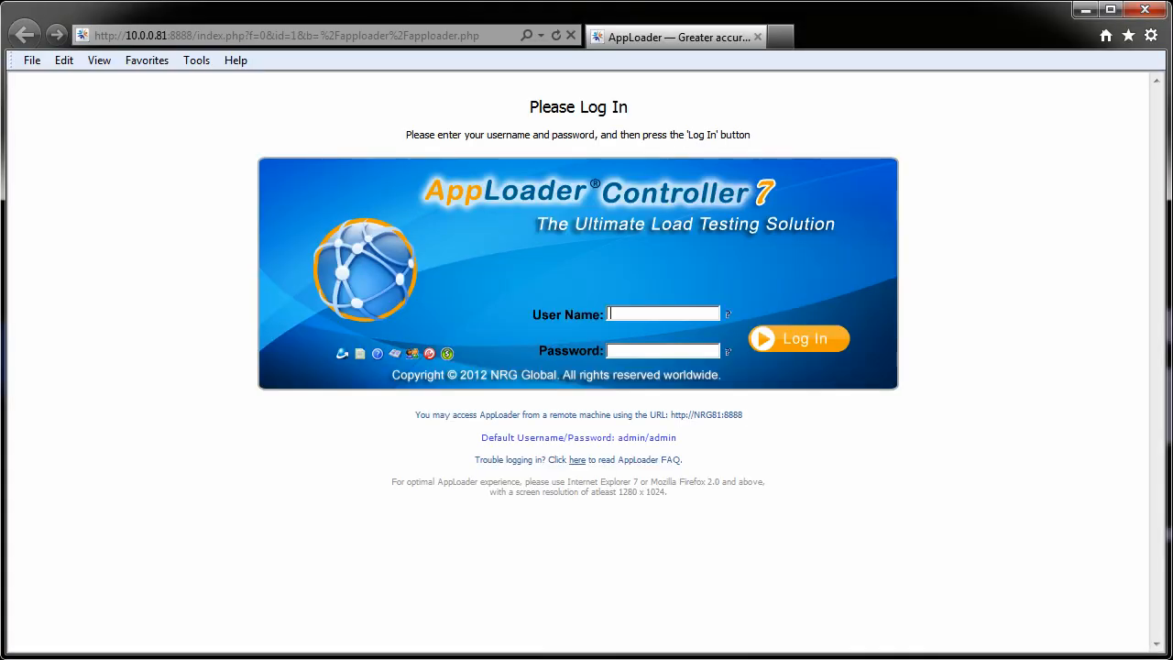
{"action": "type", "text": "ad"}
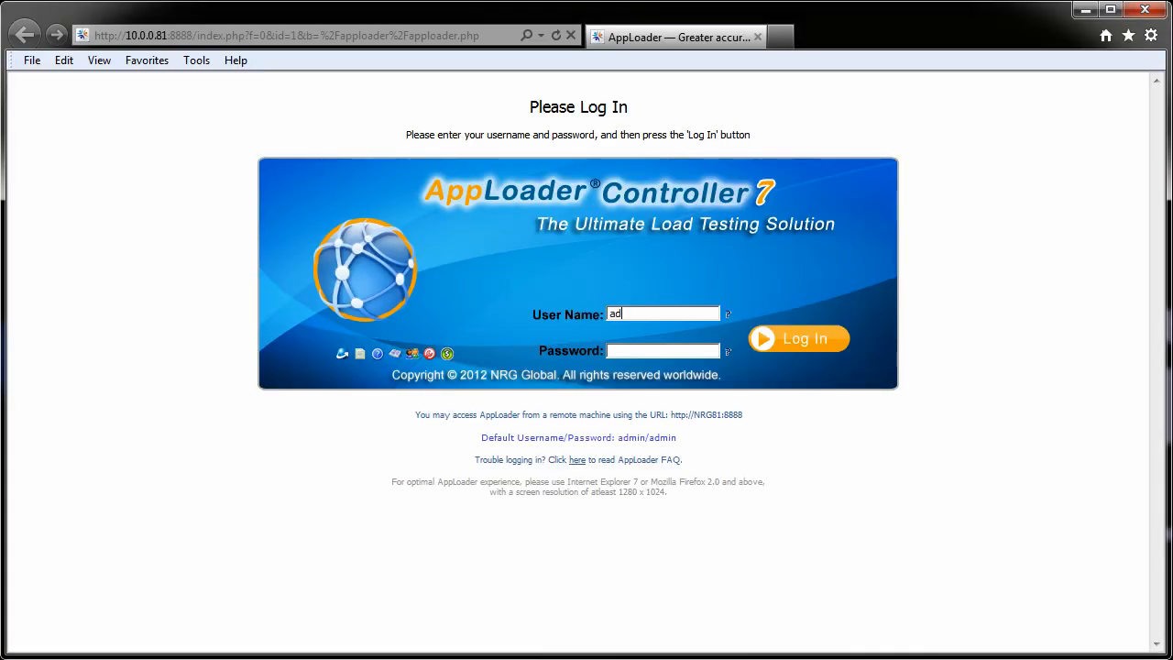
{"action": "type", "text": "admin"}
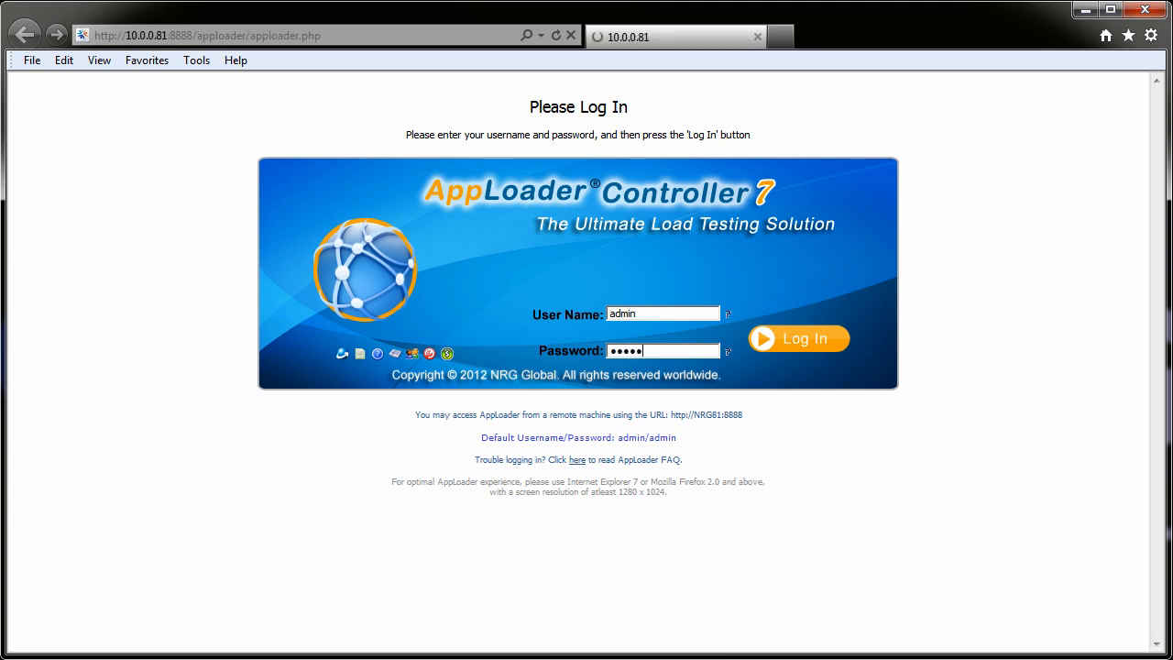
{"action": "left_click", "coordinate": [799, 337]}
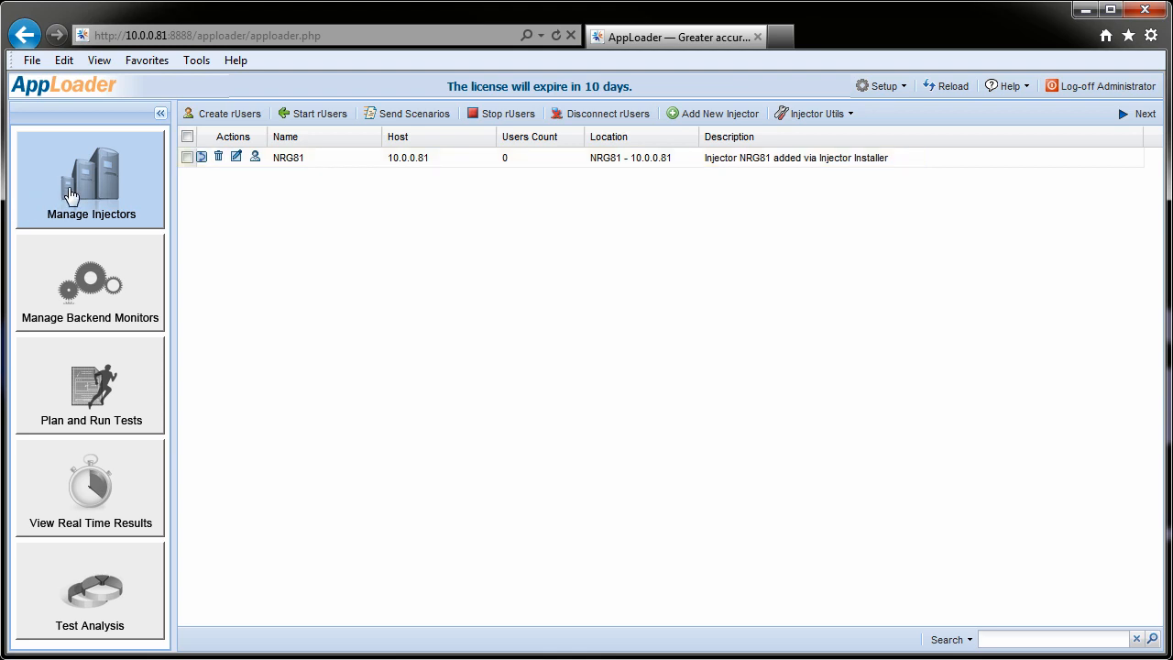
{"action": "left_click", "coordinate": [187, 158]}
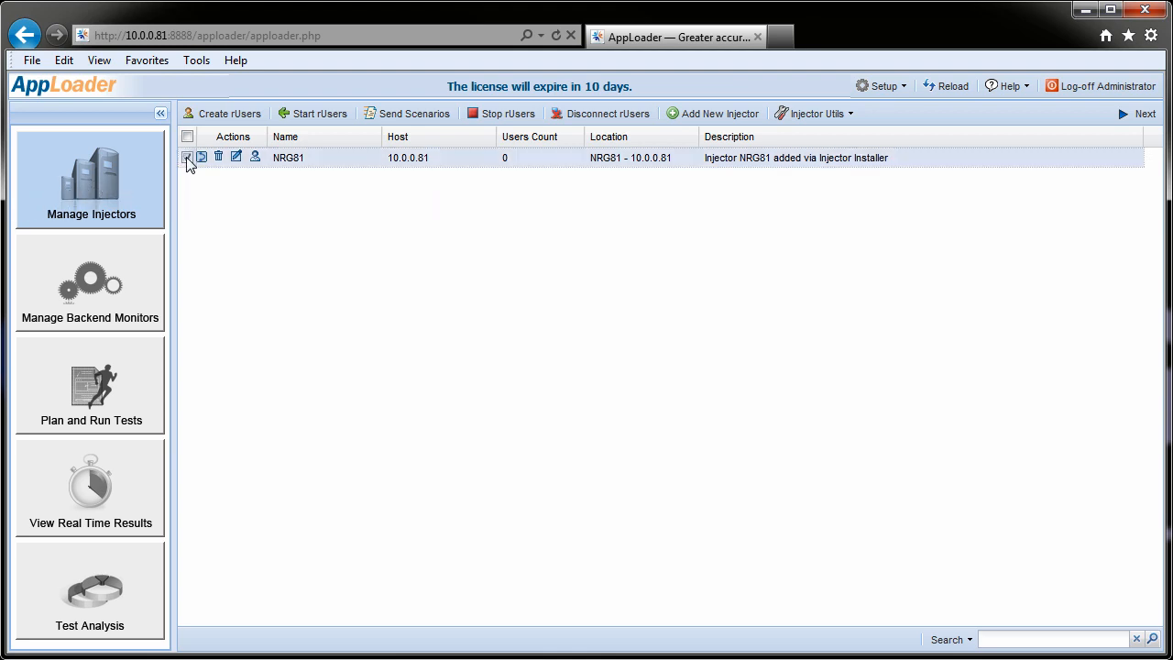
{"action": "left_click", "coordinate": [187, 158]}
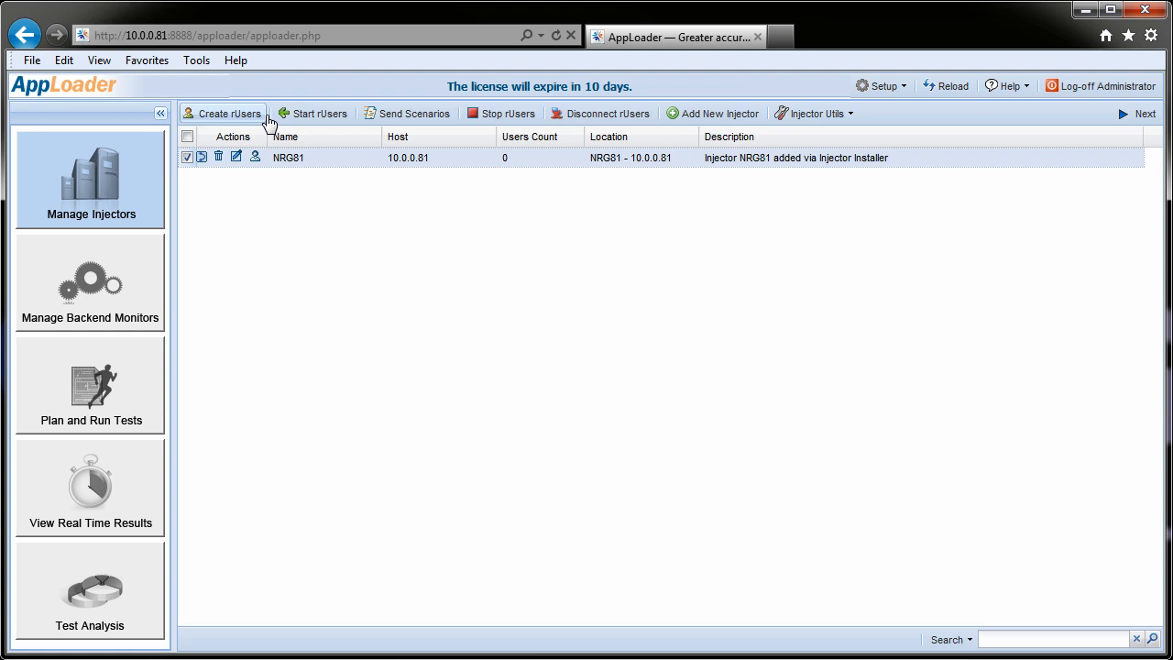
Create 15 Incremental rUsers named ruser with a password on NRG81 and confirm the success message
{"action": "left_click", "coordinate": [223, 113]}
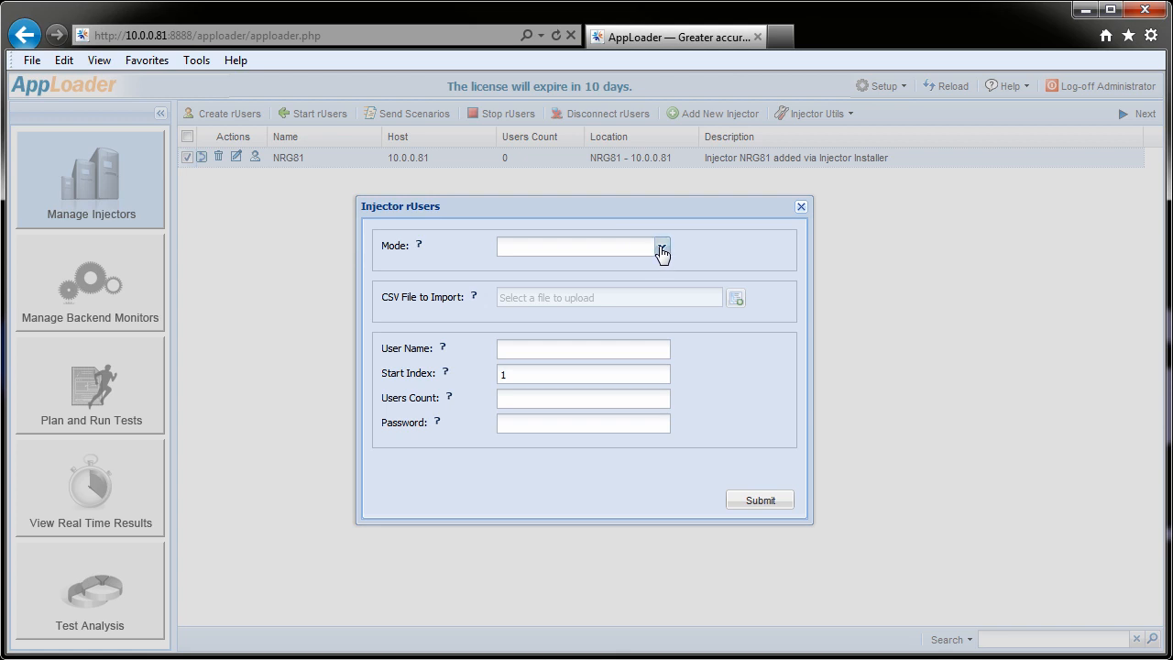
{"action": "left_click", "coordinate": [661, 249]}
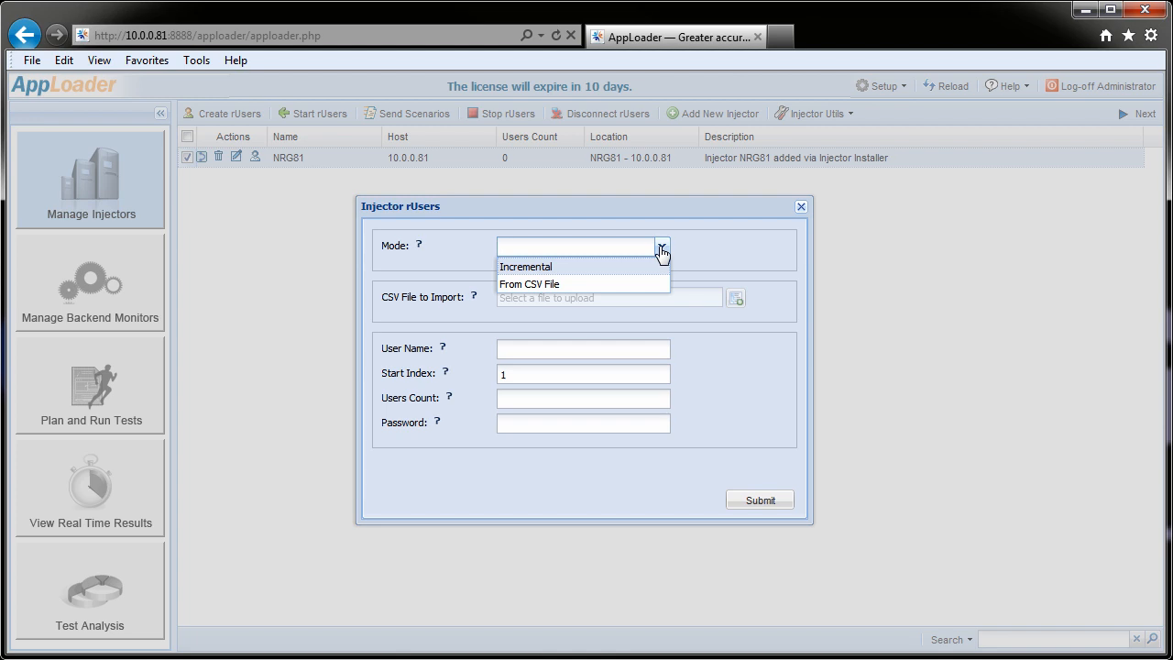
{"action": "left_click", "coordinate": [524, 266]}
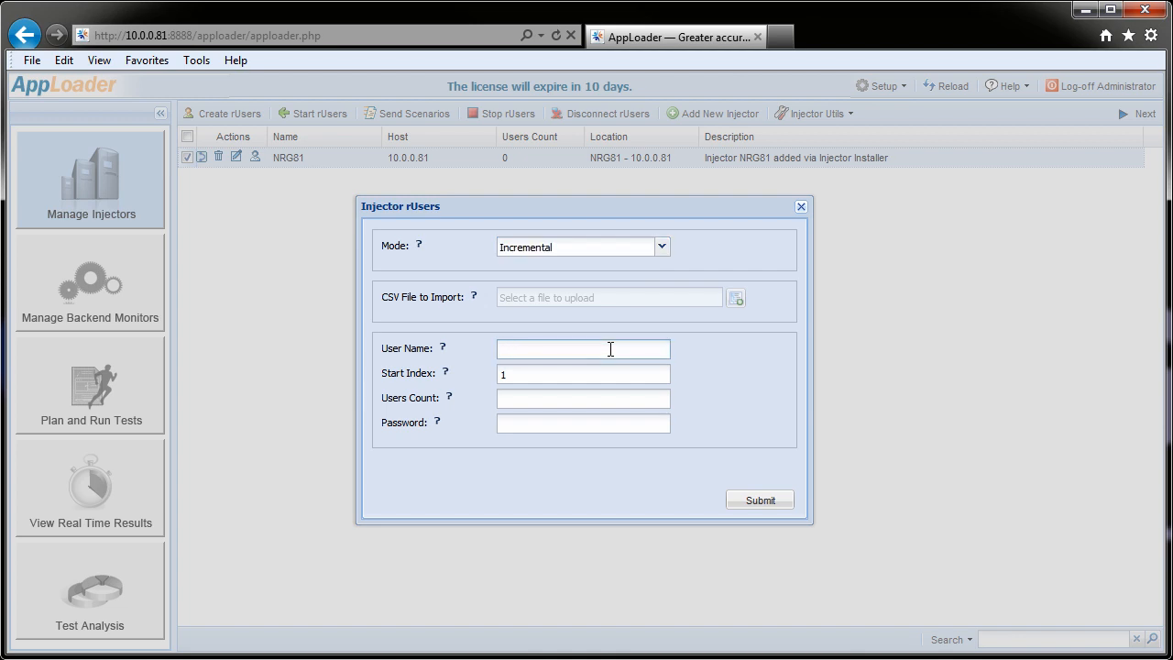
{"action": "type", "text": "ruser"}
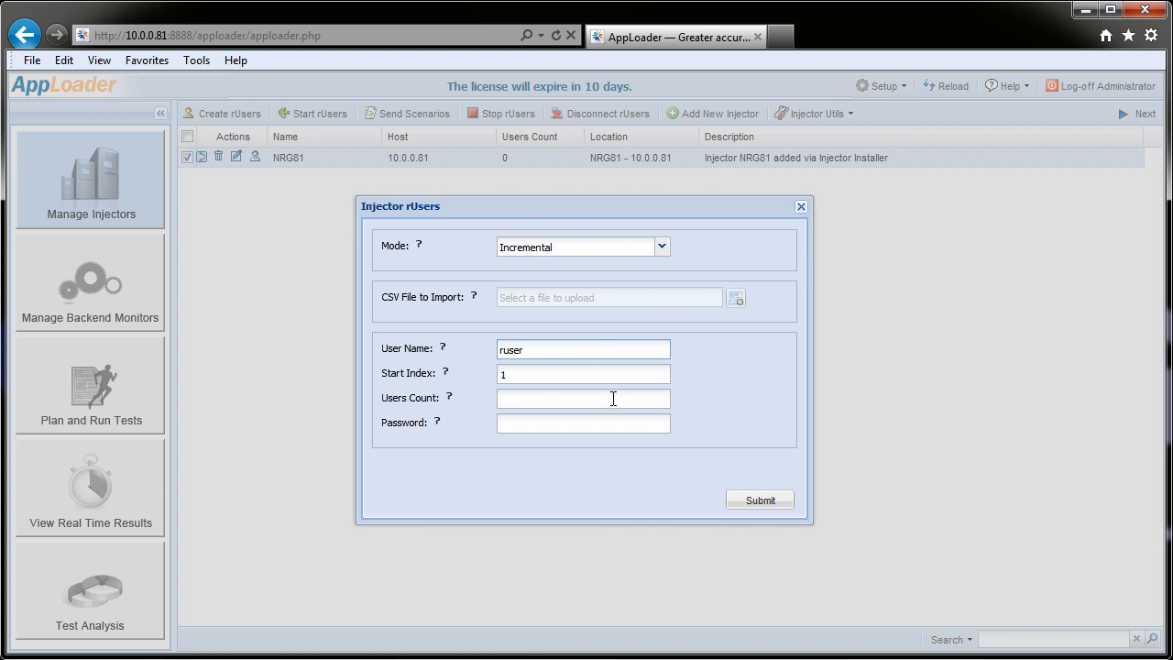
{"action": "left_click", "coordinate": [582, 398]}
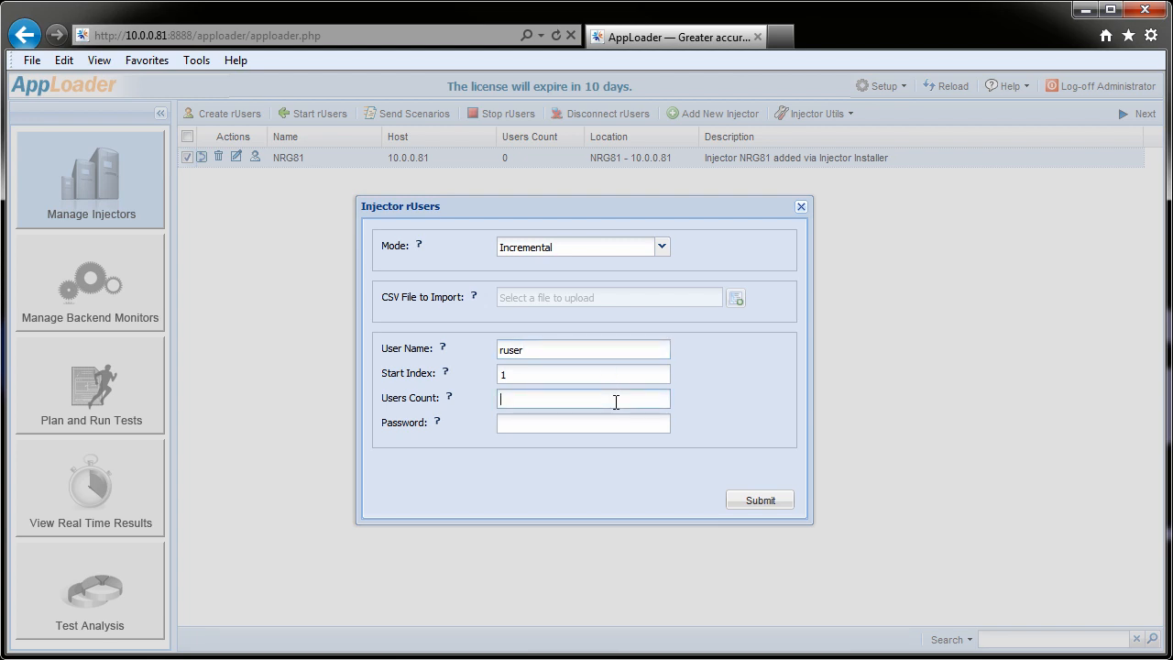
{"action": "type", "text": "15"}
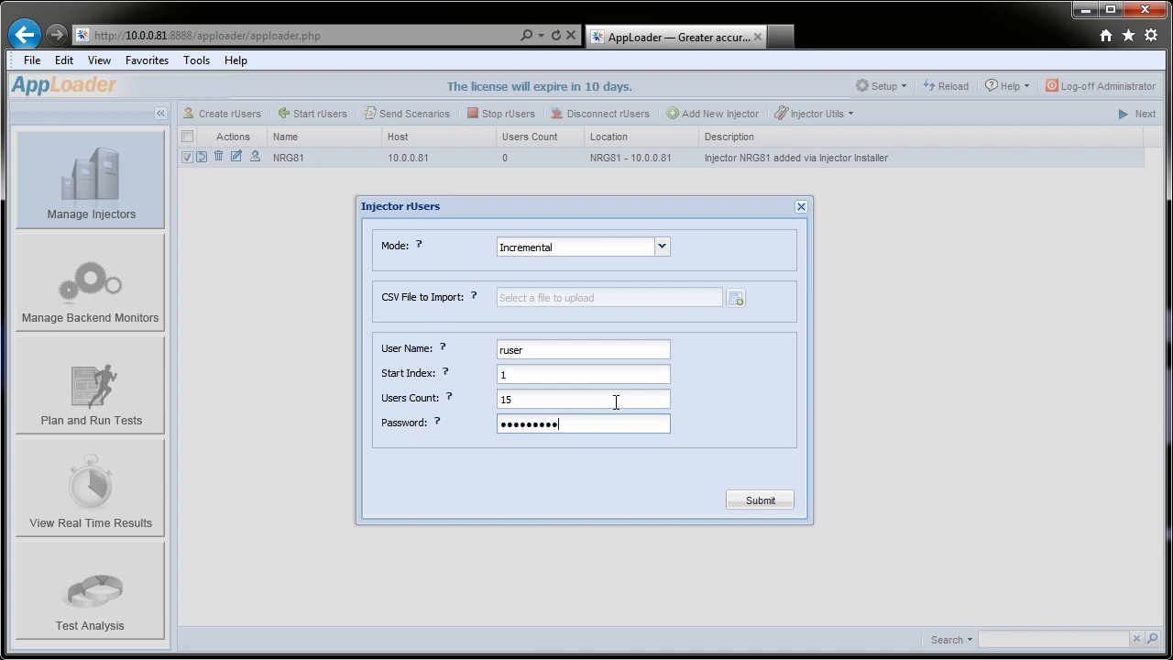
{"action": "type", "text": "•"}
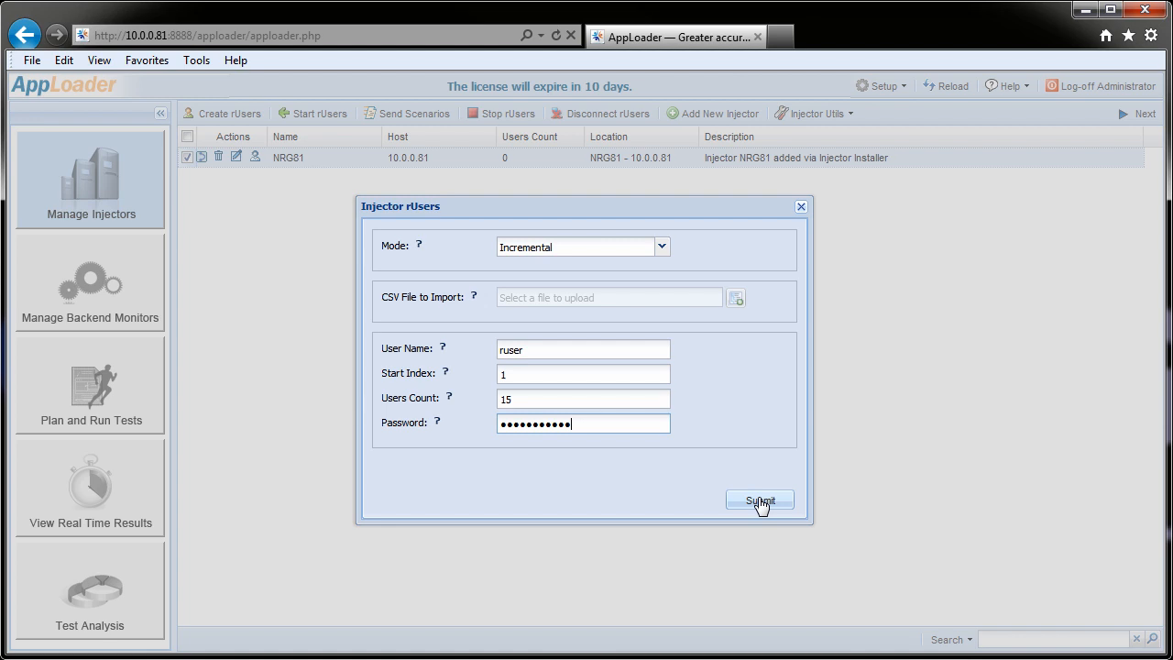
{"action": "left_click", "coordinate": [758, 498]}
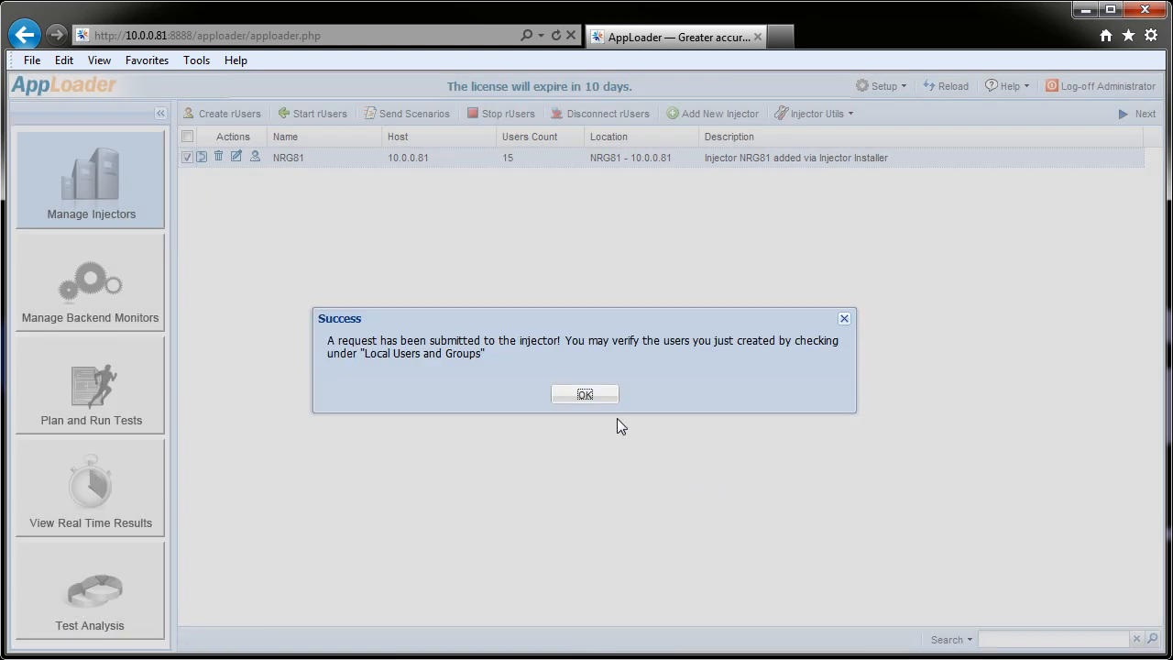
{"action": "left_click", "coordinate": [585, 394]}
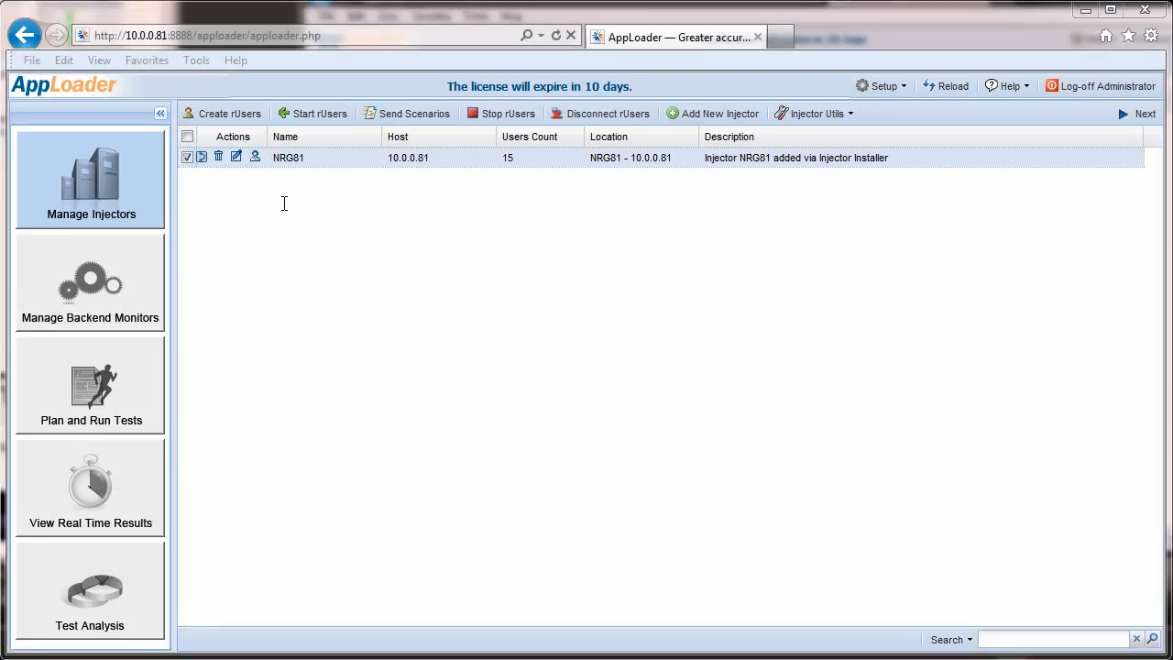
{"action": "left_click", "coordinate": [257, 156]}
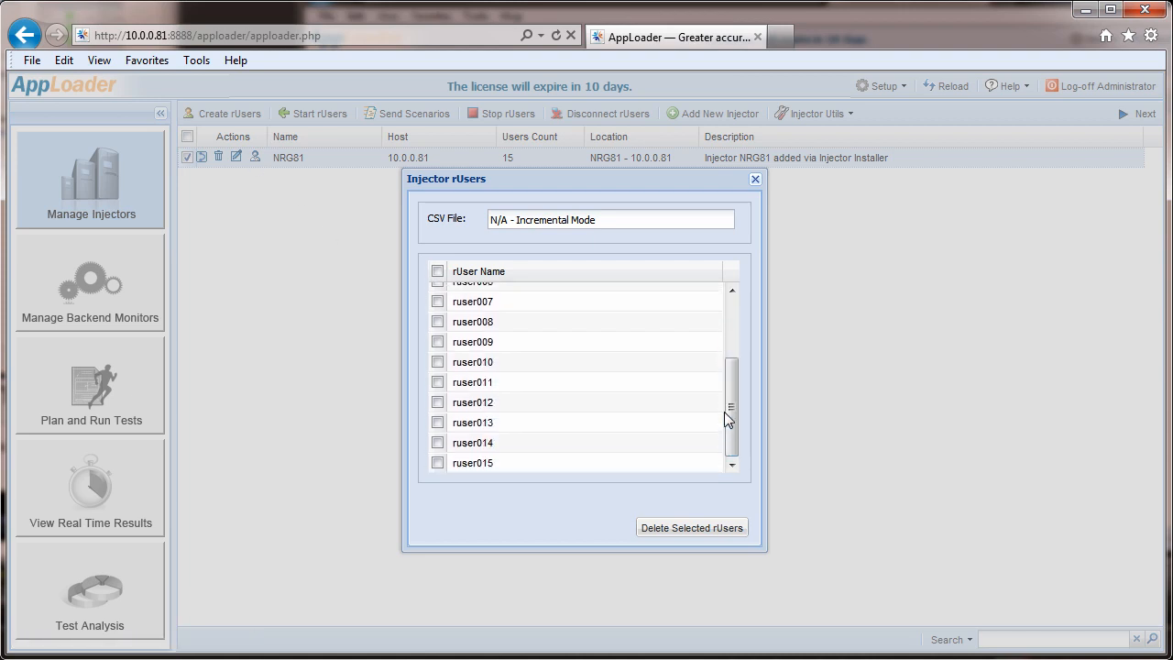
{"action": "left_click", "coordinate": [755, 180]}
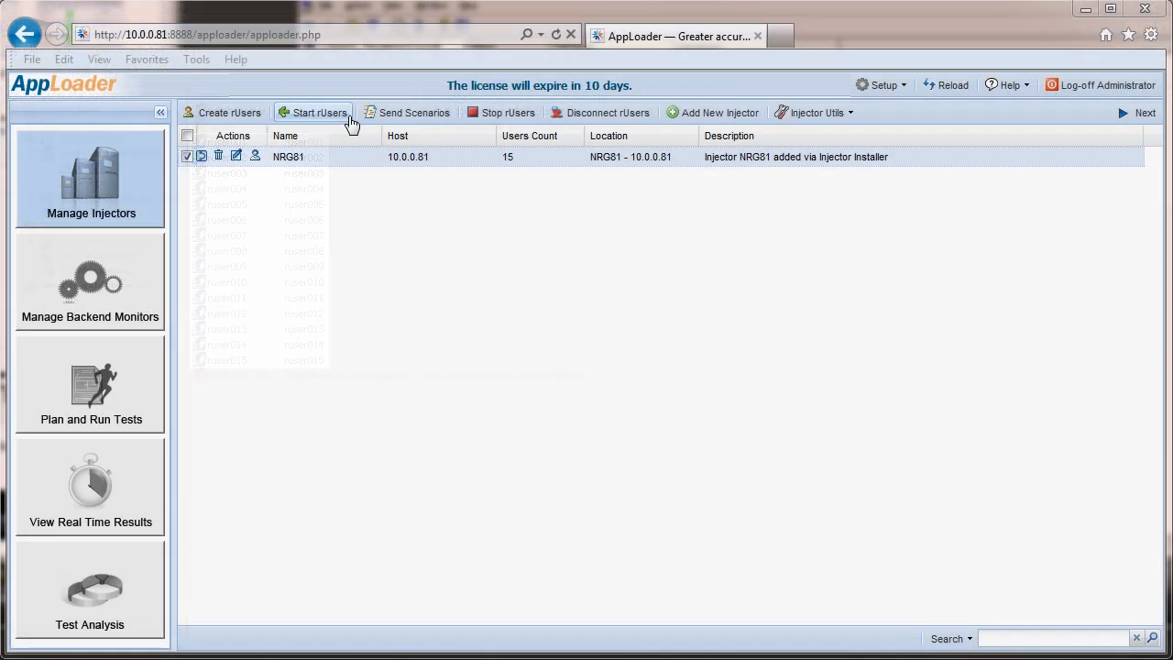
Start 15 rUsers from index 1 with a 3-second launch delay
{"action": "left_click", "coordinate": [319, 112]}
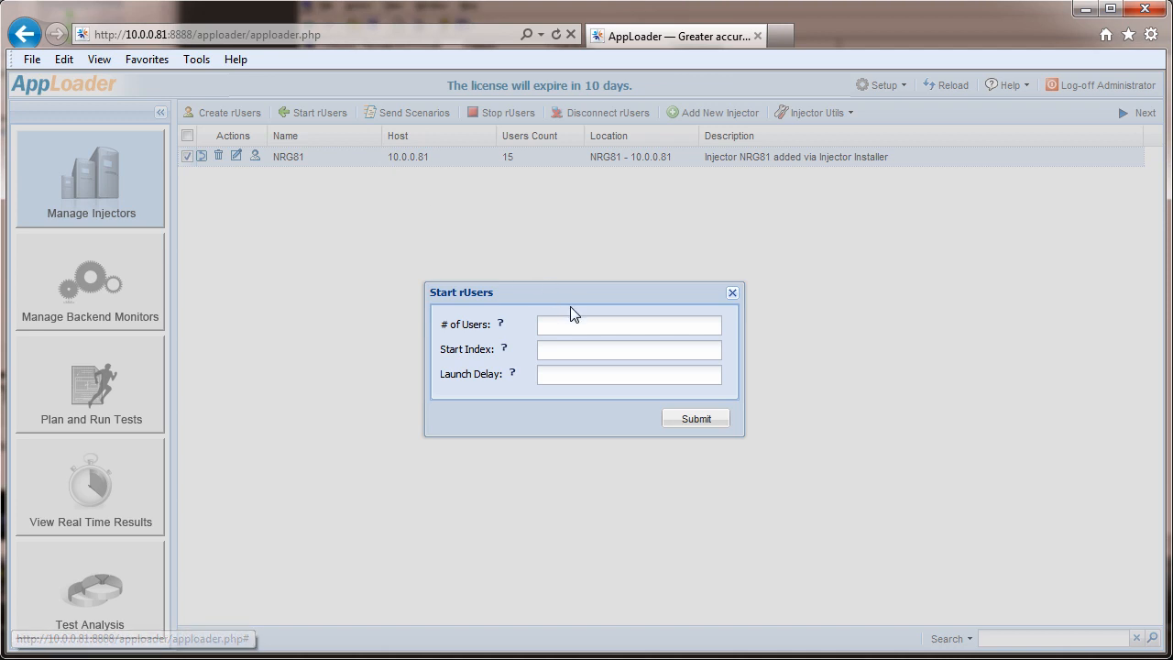
{"action": "type", "text": "15"}
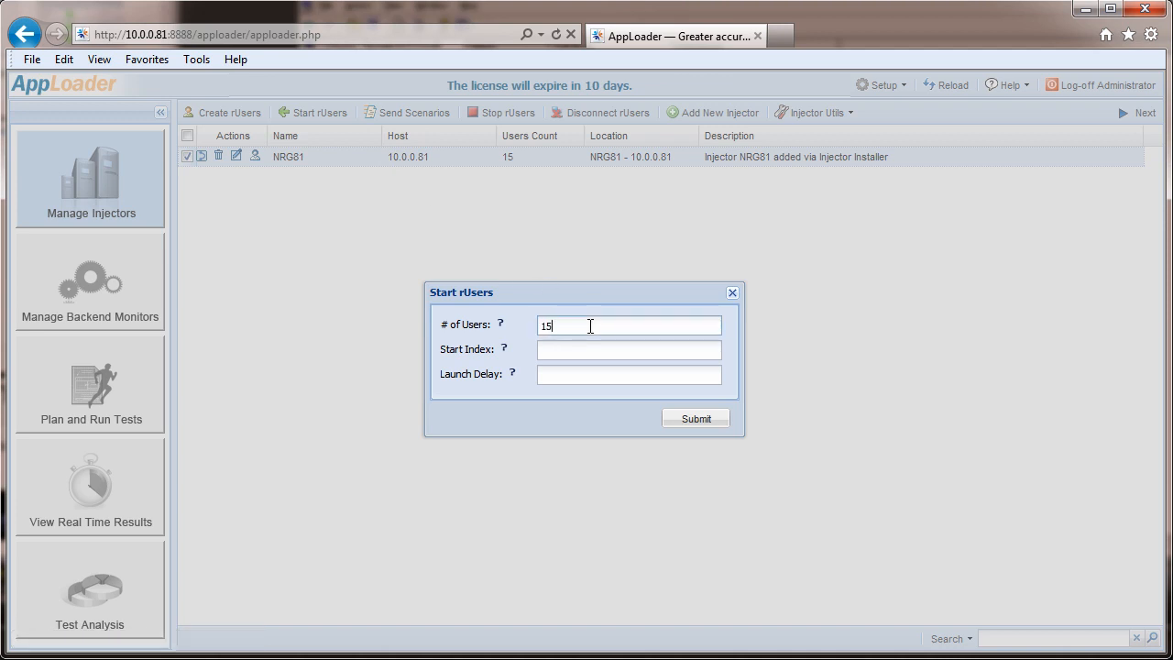
{"action": "left_click", "coordinate": [628, 348]}
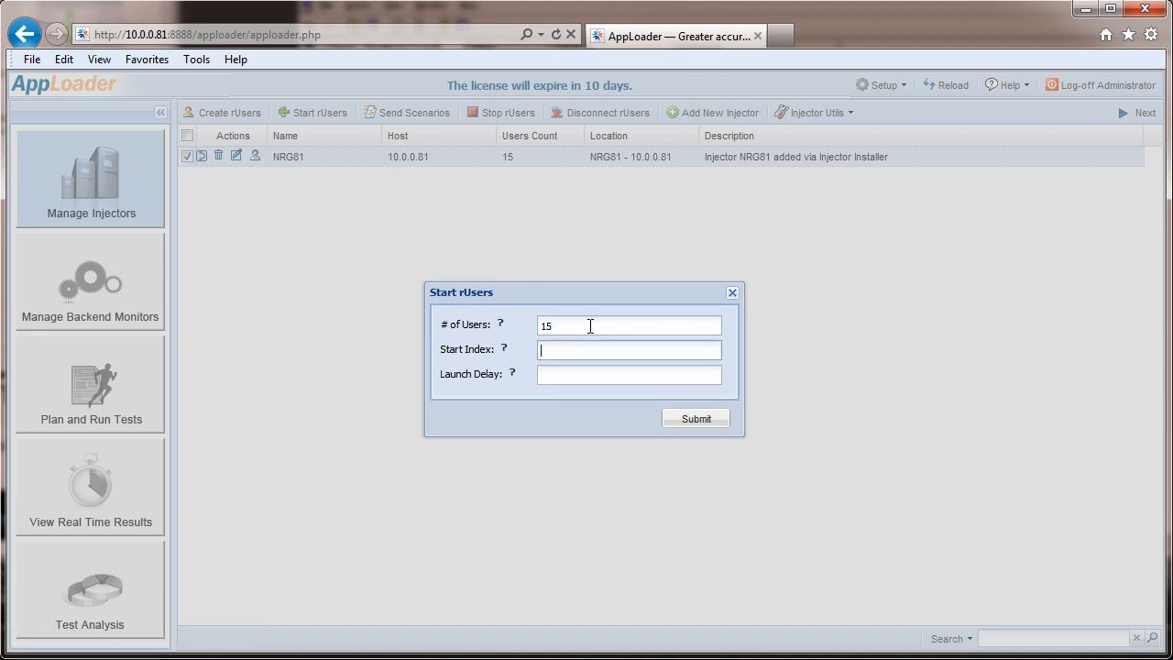
{"action": "type", "text": "3"}
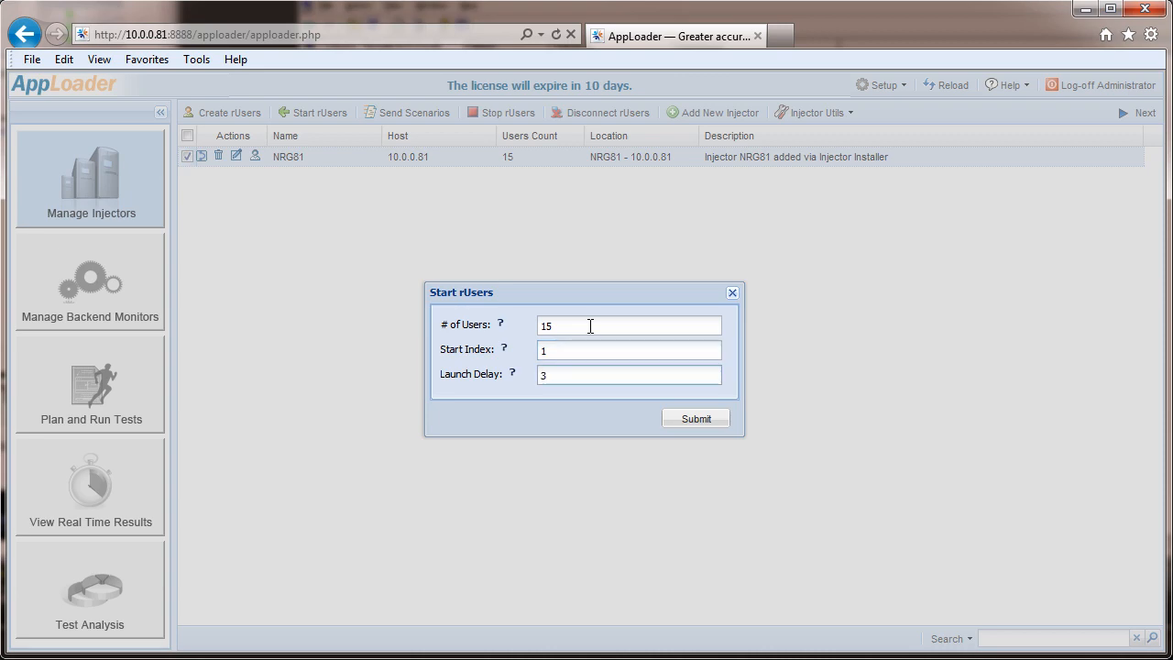
{"action": "left_click", "coordinate": [695, 417]}
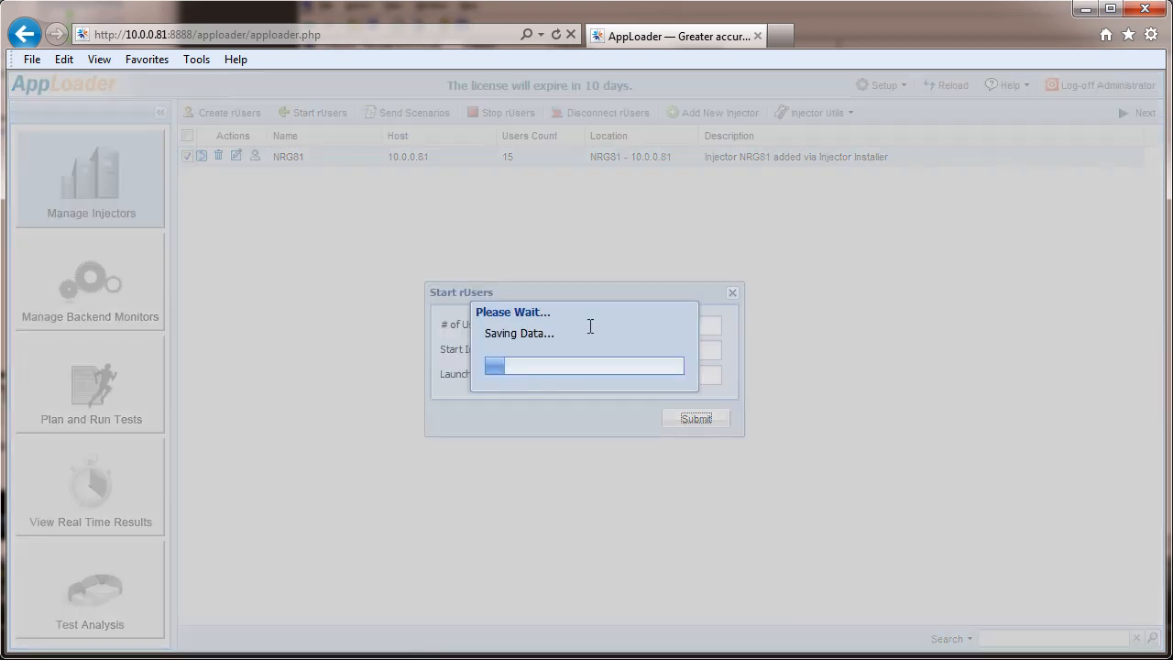
Show ruser001–ruser015 individually in the real-time results Connected list
{"action": "left_click", "coordinate": [694, 418]}
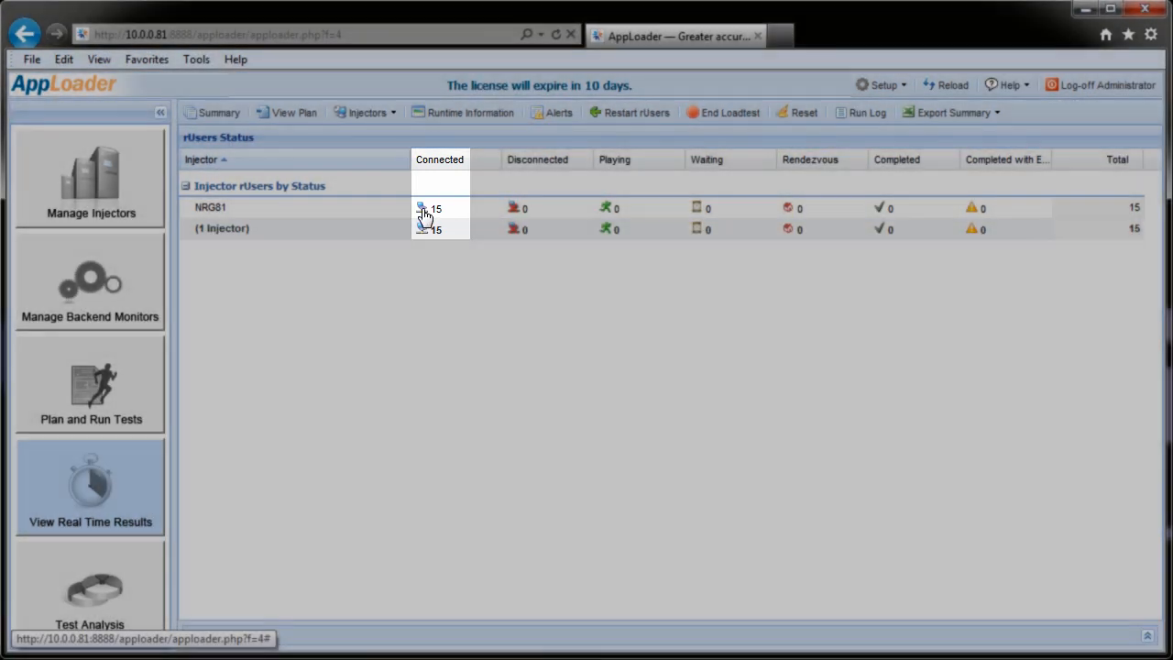
{"action": "left_click", "coordinate": [425, 209]}
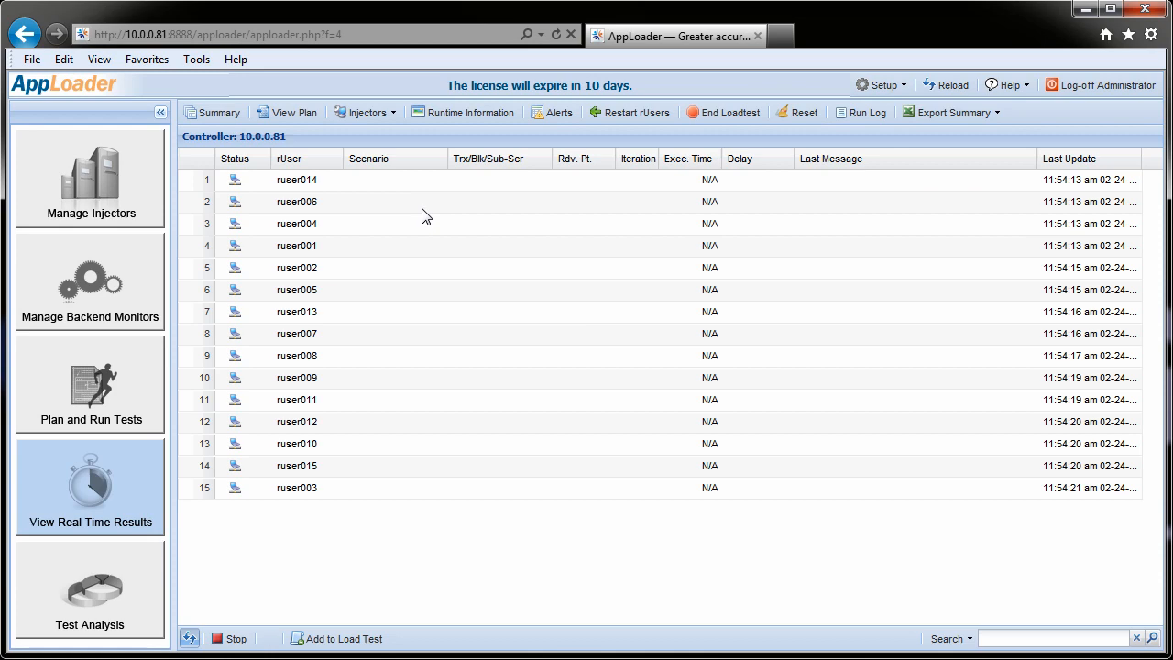